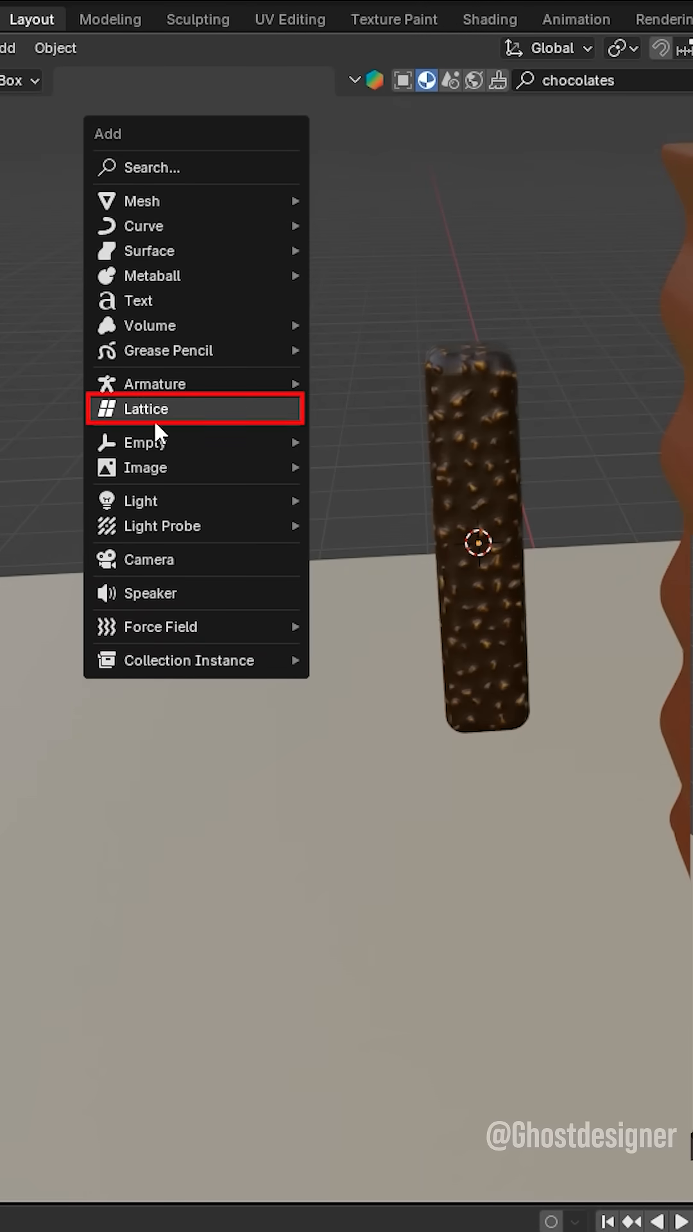
Step: Add a lattice object at the 3D cursor on the nut-textured bar (Shift+A > Lattice)
{"action": "left_click", "coordinate": [147, 408]}
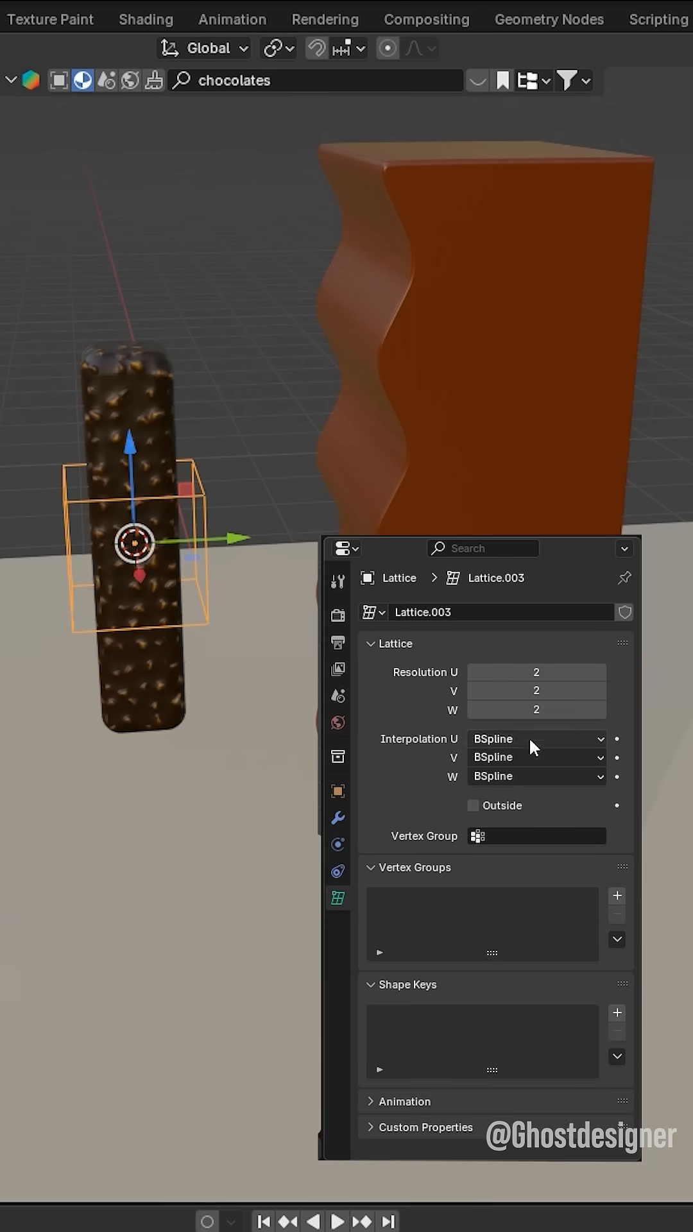
Step: Flatten the lattice against the bar and set Resolution U to 14, V to 1
{"action": "left_click", "coordinate": [537, 691]}
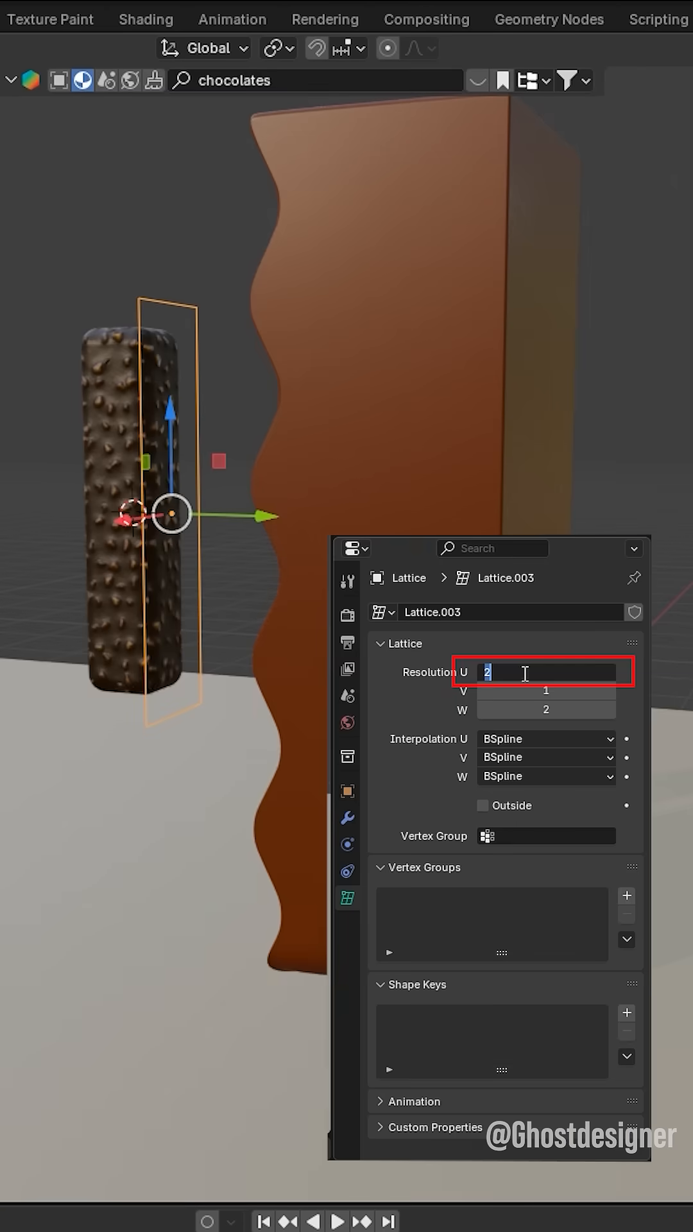
{"action": "type", "text": "14"}
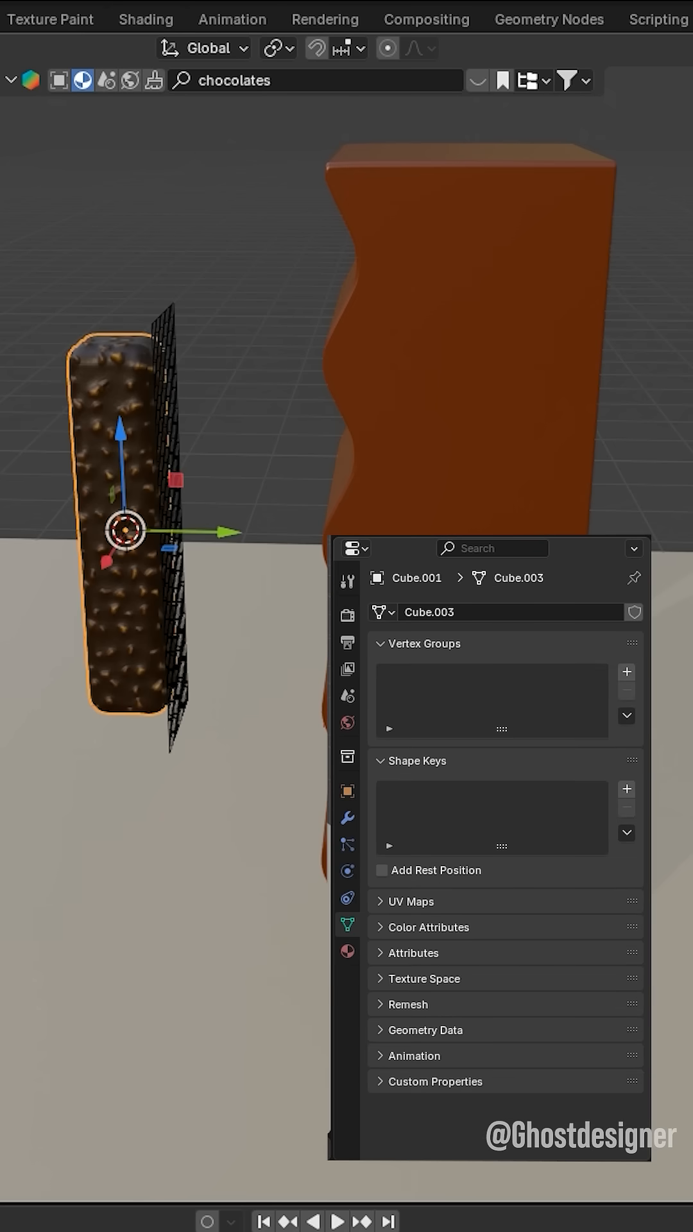
Step: Show the chocolate bar's Modifier Properties and its Add Modifier list
{"action": "left_click", "coordinate": [347, 817]}
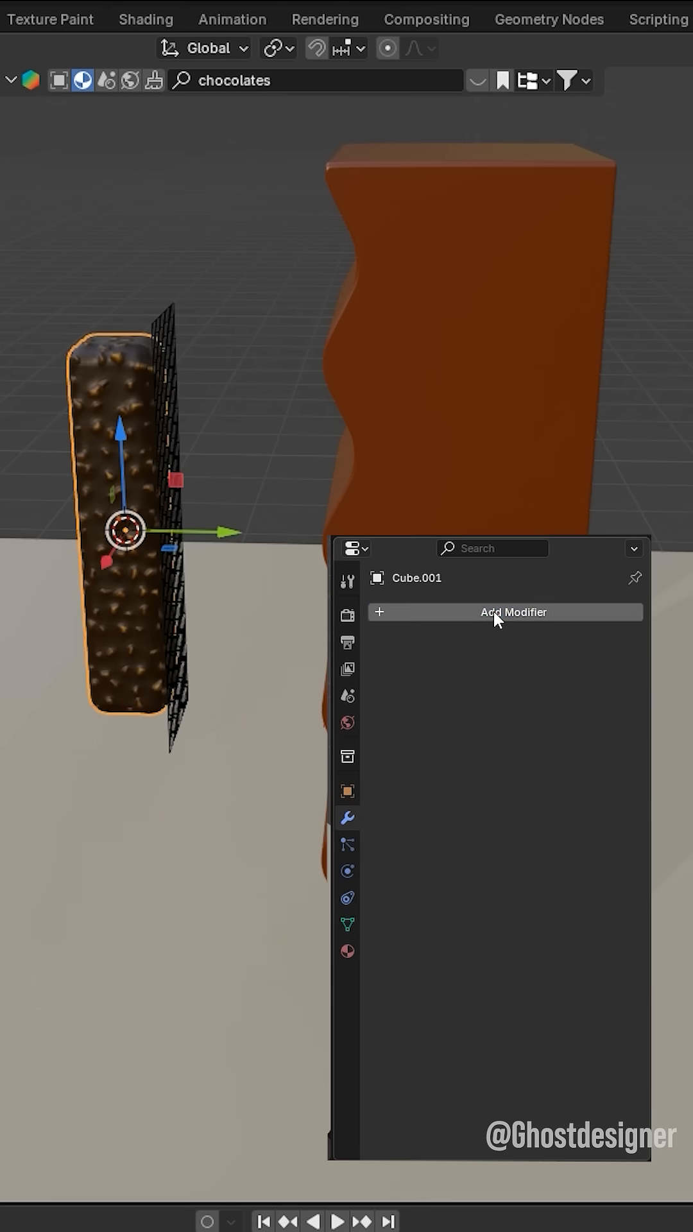
{"action": "left_click", "coordinate": [506, 612]}
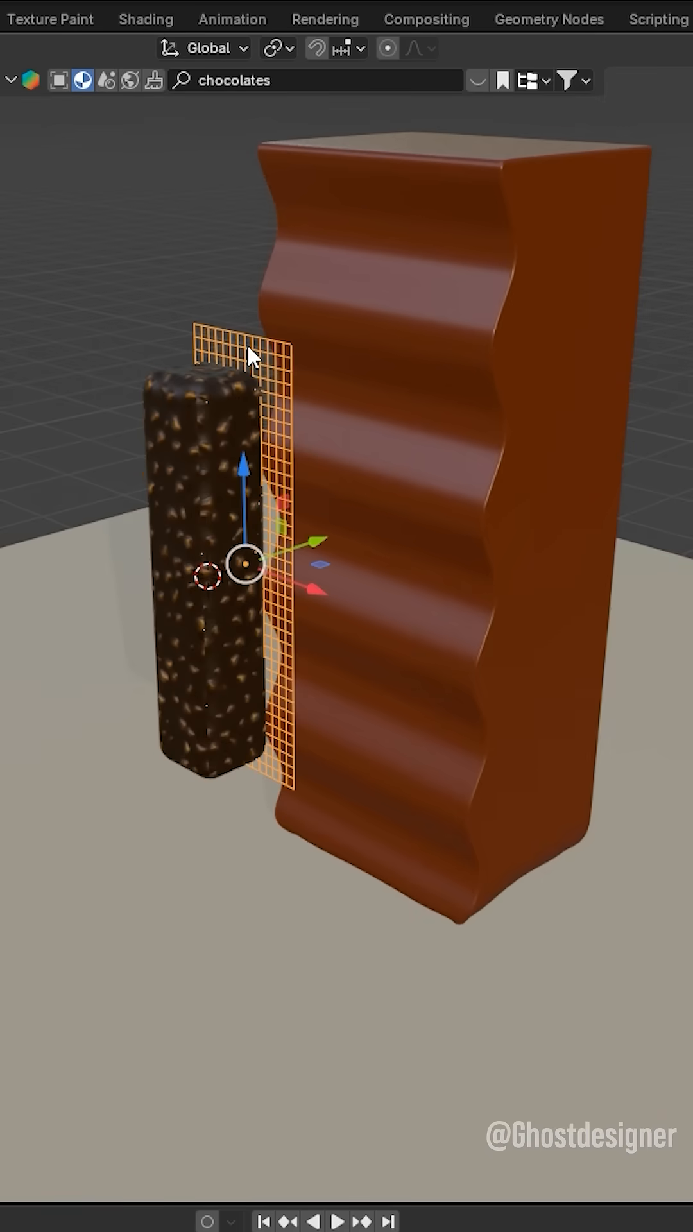
Step: Parent the bar to the lattice with Ctrl+P > Object (Keep Transform)
{"action": "key", "text": "Ctrl+P"}
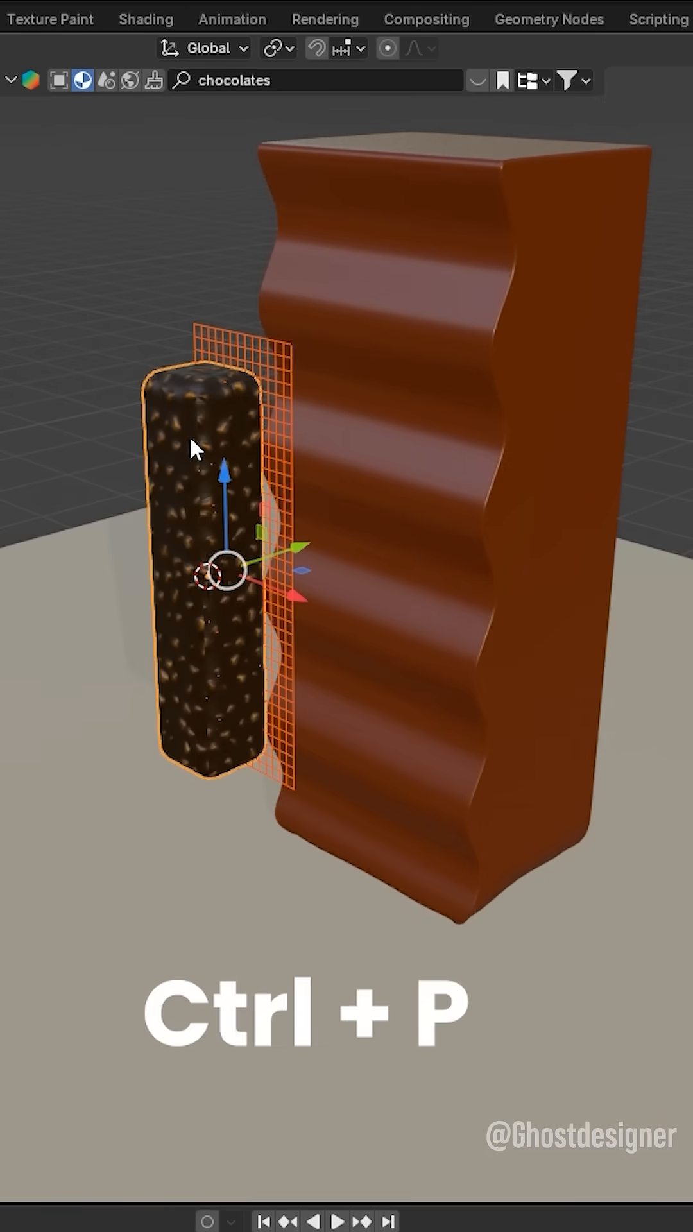
{"action": "key", "text": "Ctrl+P"}
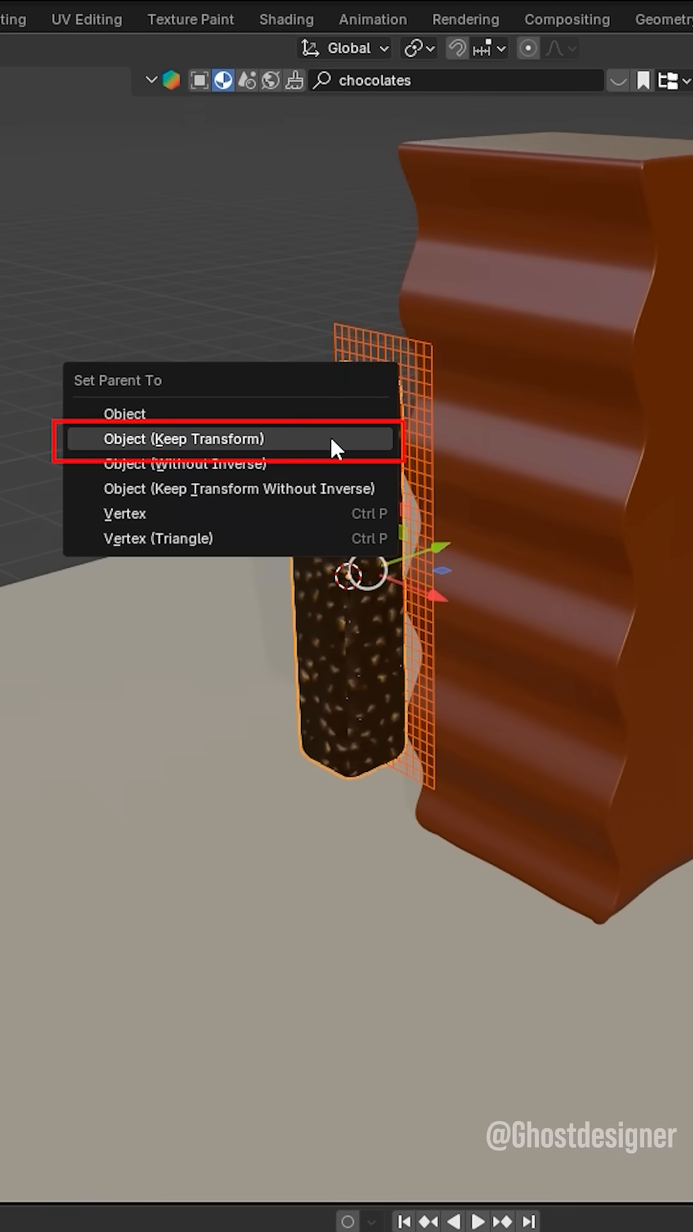
{"action": "left_click", "coordinate": [186, 439]}
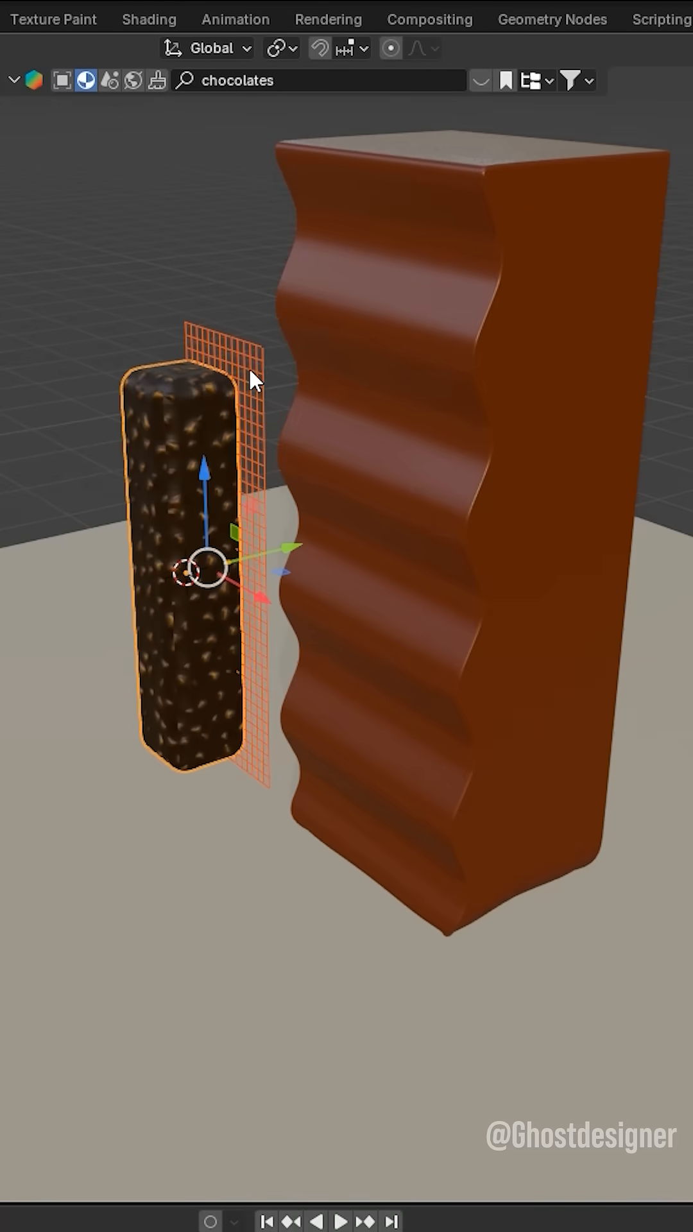
Step: Add a Deform > Shrinkwrap modifier to the selected lattice, target still unset
{"action": "left_click", "coordinate": [347, 817]}
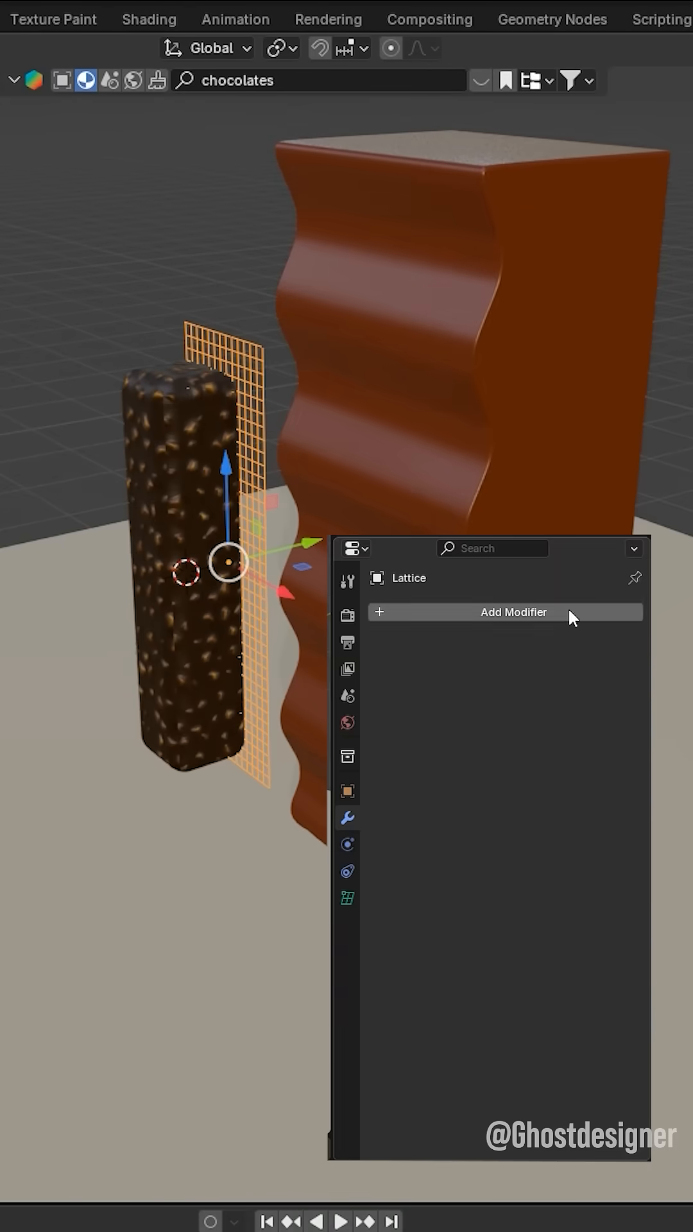
{"action": "left_click", "coordinate": [513, 612]}
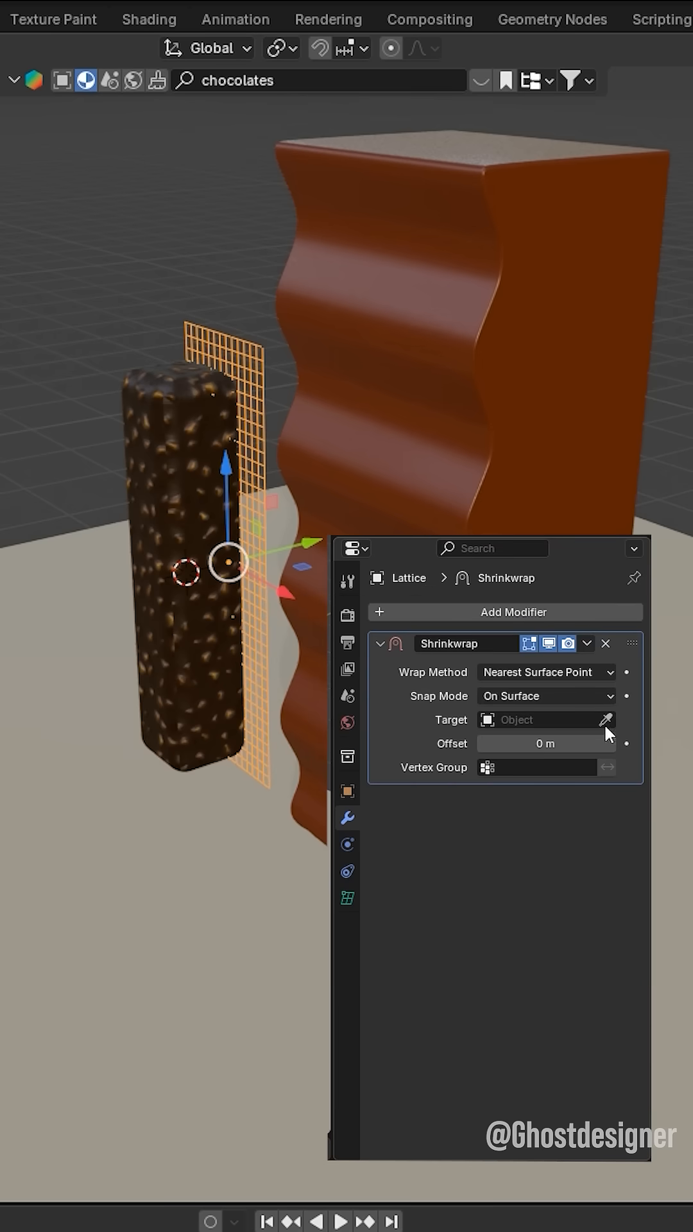